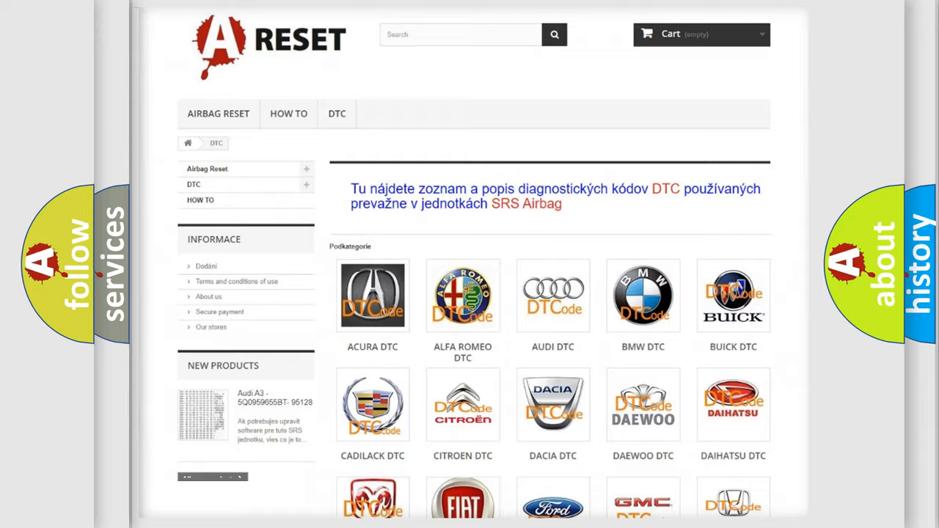
Go to the Jeep DTC page listing airbag trouble codes such as B0001:13 and B0002:12
{"action": "scroll", "scroll_direction": "down", "scroll_amount": 3}
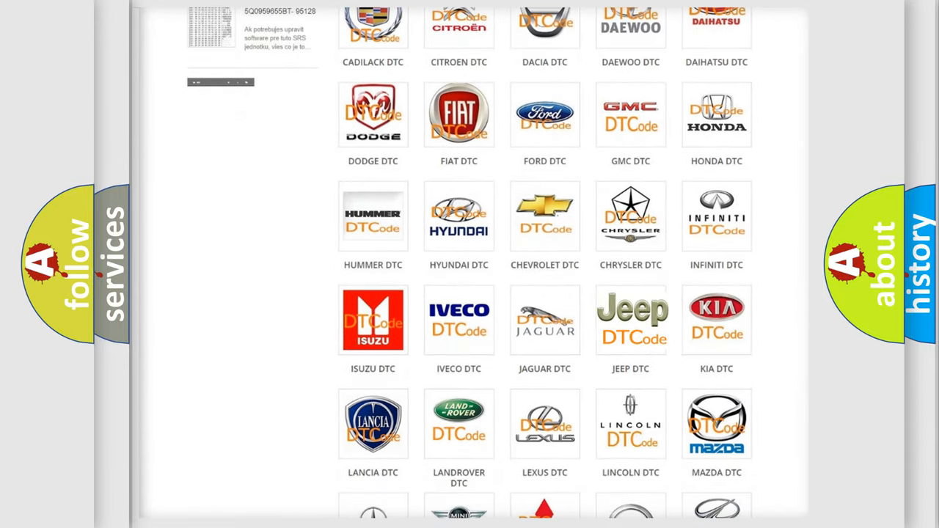
{"action": "left_click", "coordinate": [631, 320]}
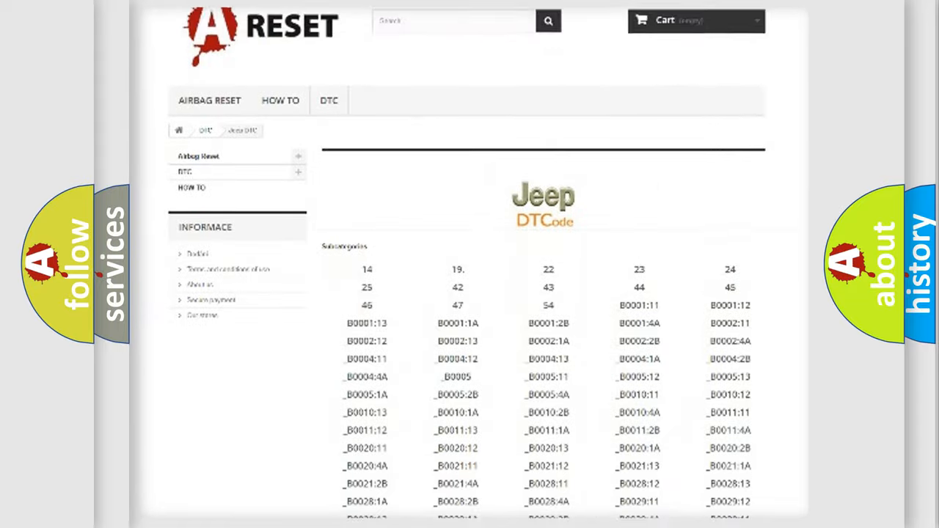
{"action": "scroll", "scroll_direction": "down", "scroll_amount": 3}
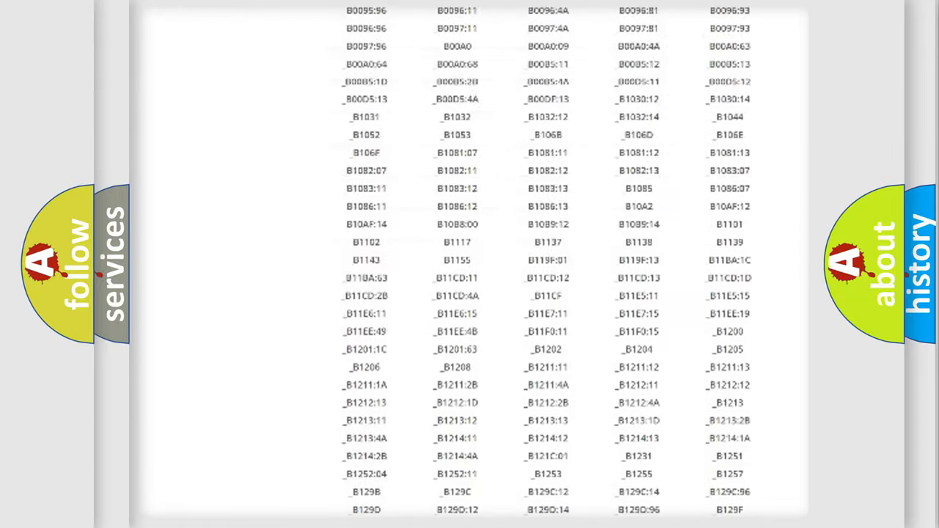
{"action": "scroll", "scroll_direction": "up", "scroll_amount": 3}
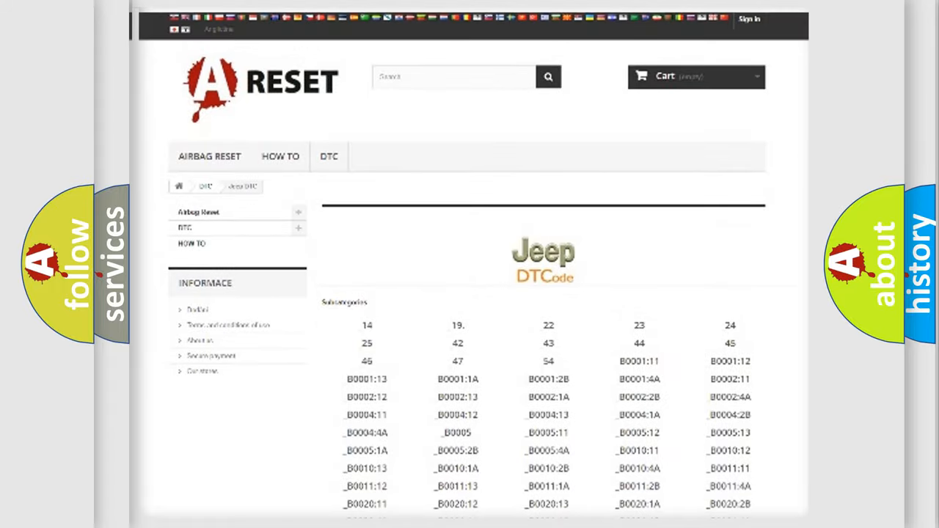